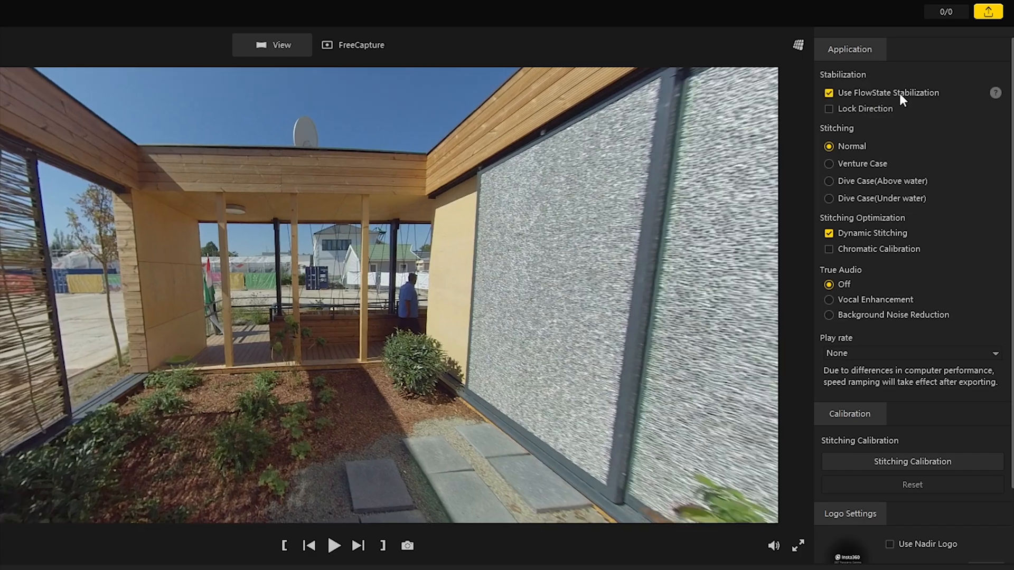
# - Enable Lock Direction alongside FlowState stabilization for the 360 clip
pyautogui.click(829, 109)
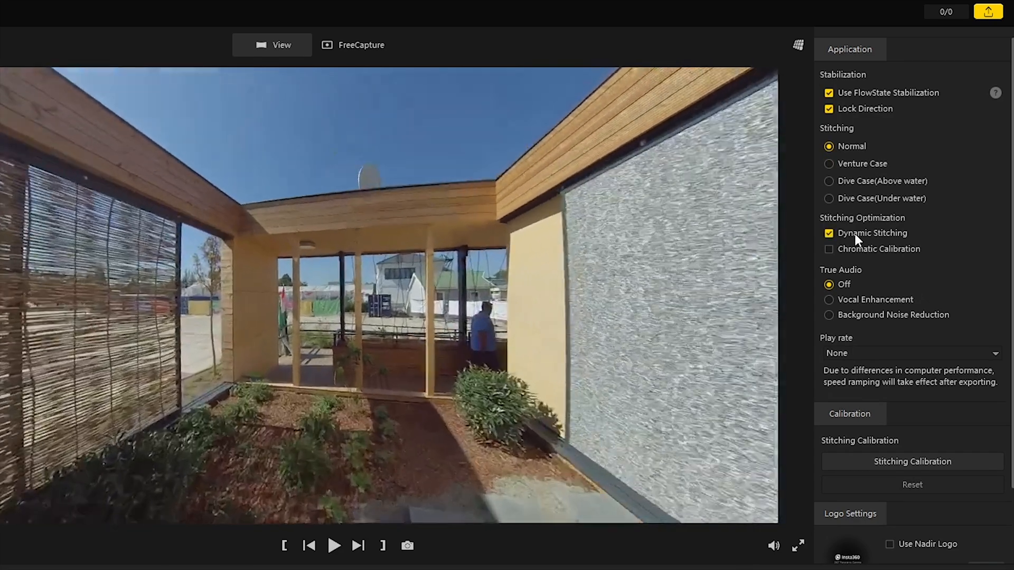
pyautogui.click(829, 249)
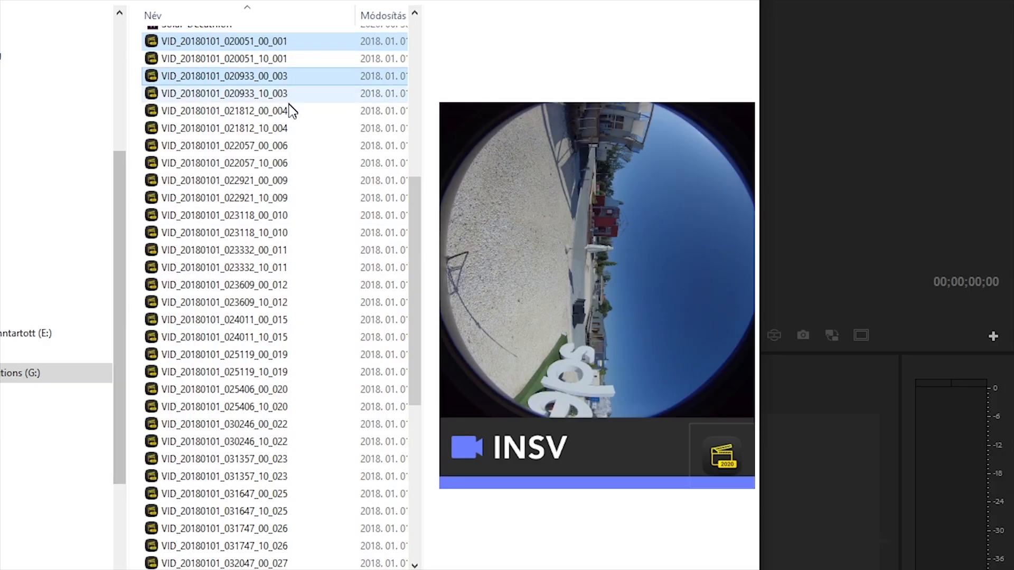
# - Add another _00_ INSV clip to the File Explorer selection and scroll for more
pyautogui.click(223, 458)
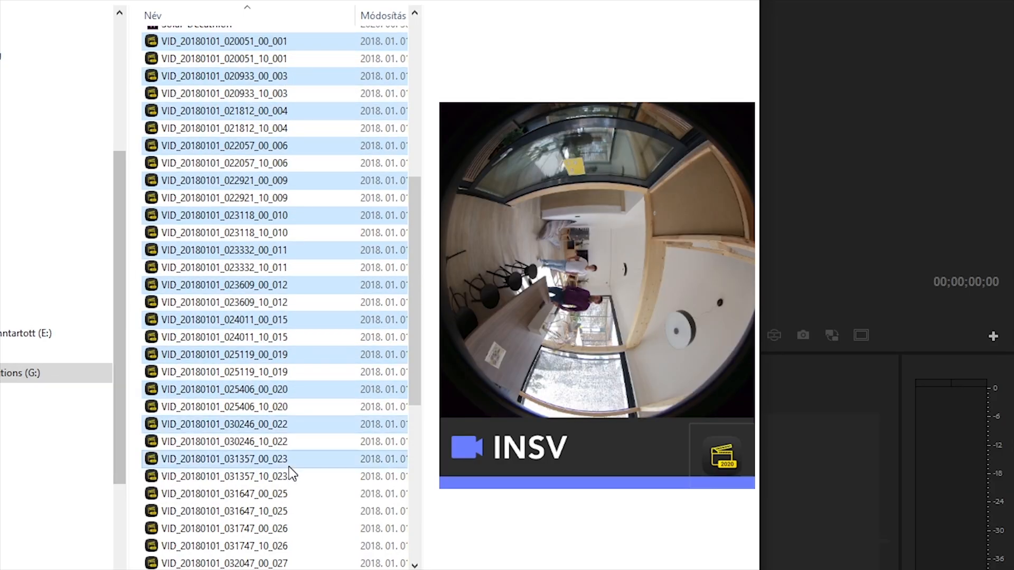
pyautogui.scroll(-3)
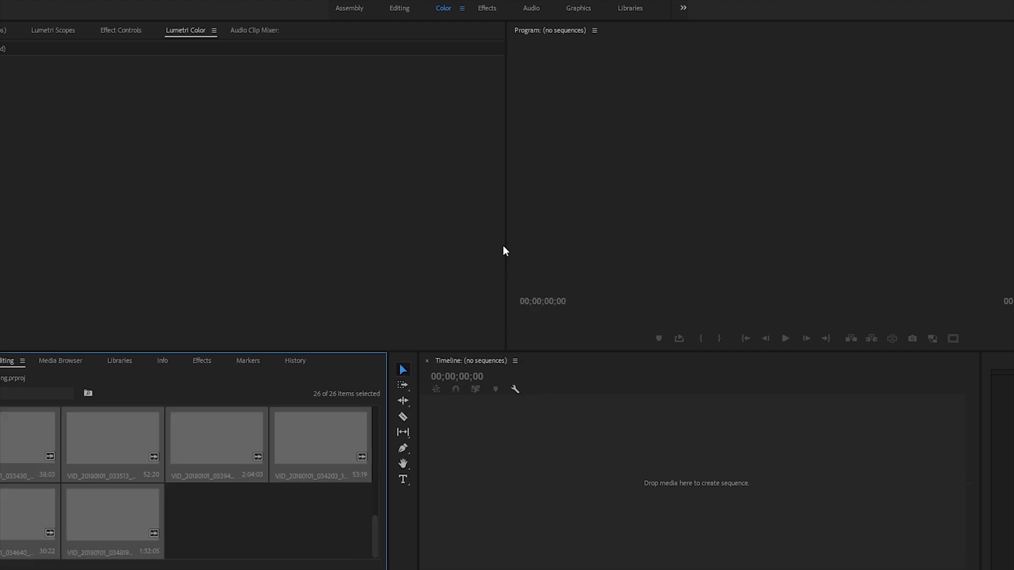
# - Preview clip VID_20180101_030246_00_022 and open the interior clip's Source Settings
pyautogui.doubleClick(404, 454)
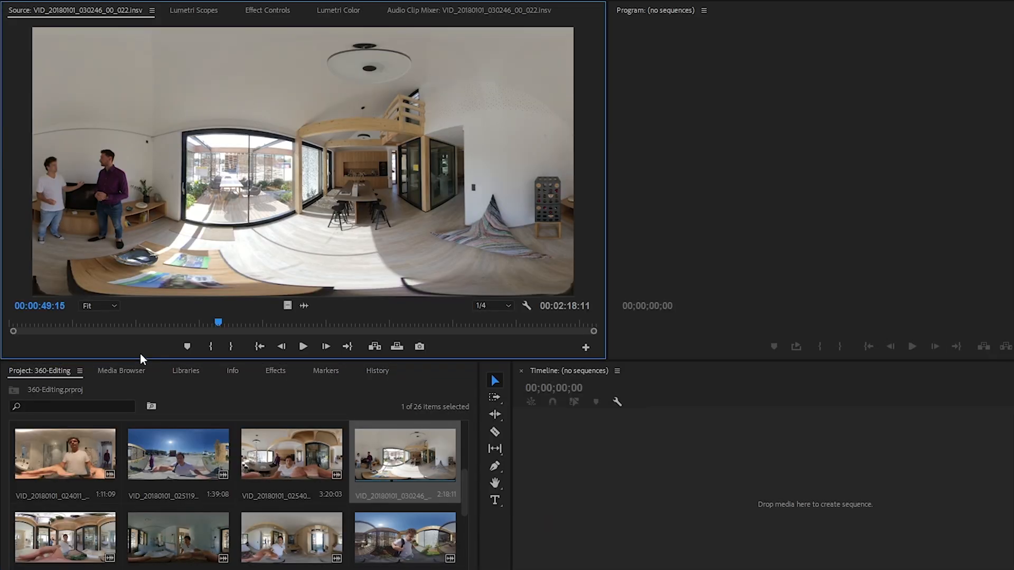
pyautogui.moveTo(340, 322)
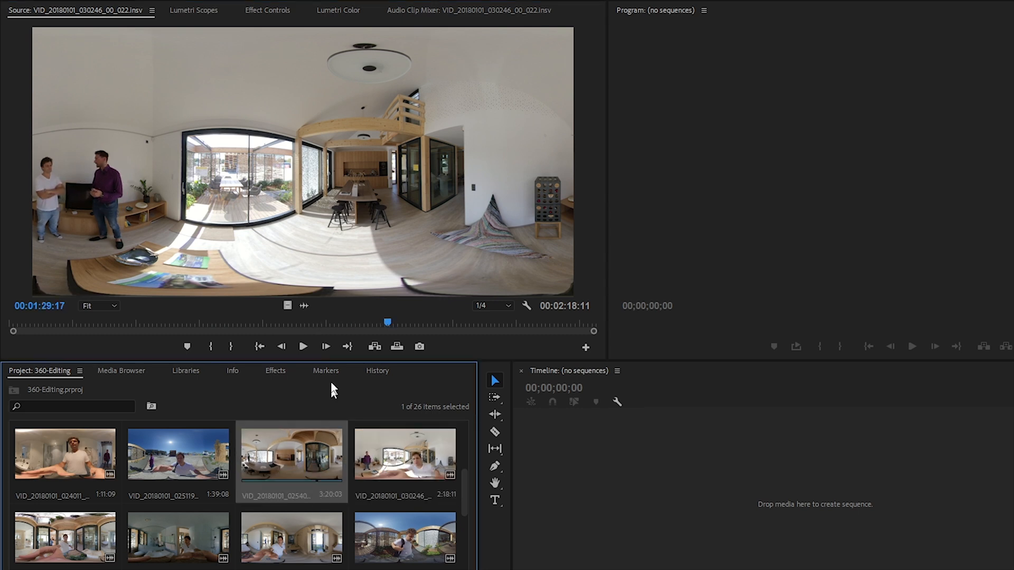
pyautogui.rightClick(290, 453)
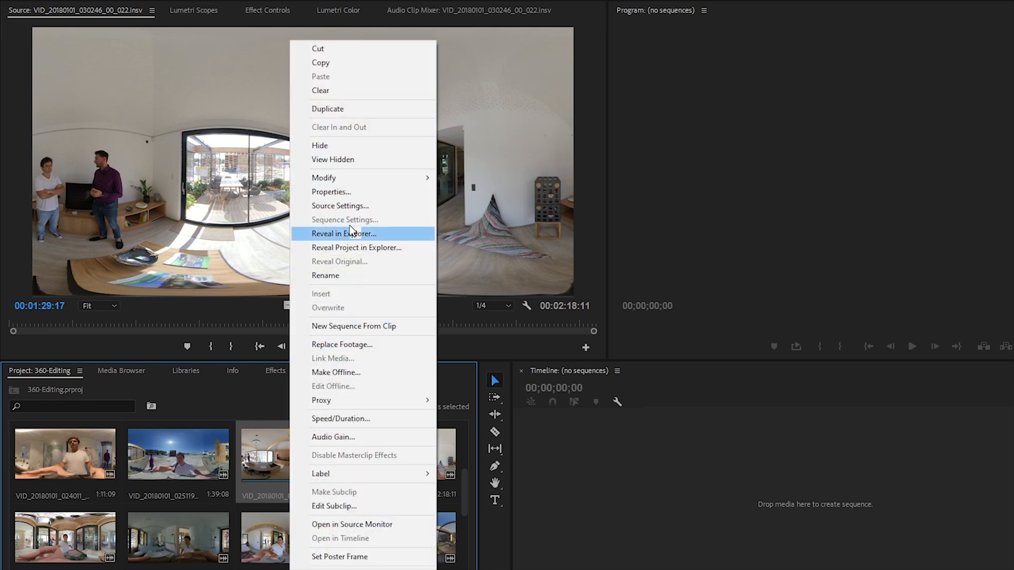
pyautogui.click(339, 205)
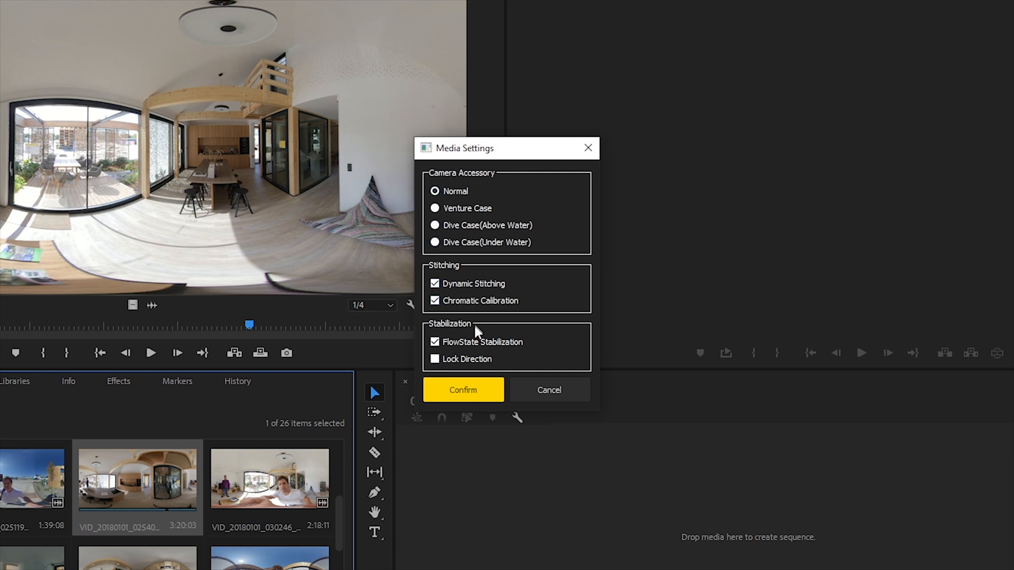
pyautogui.click(464, 390)
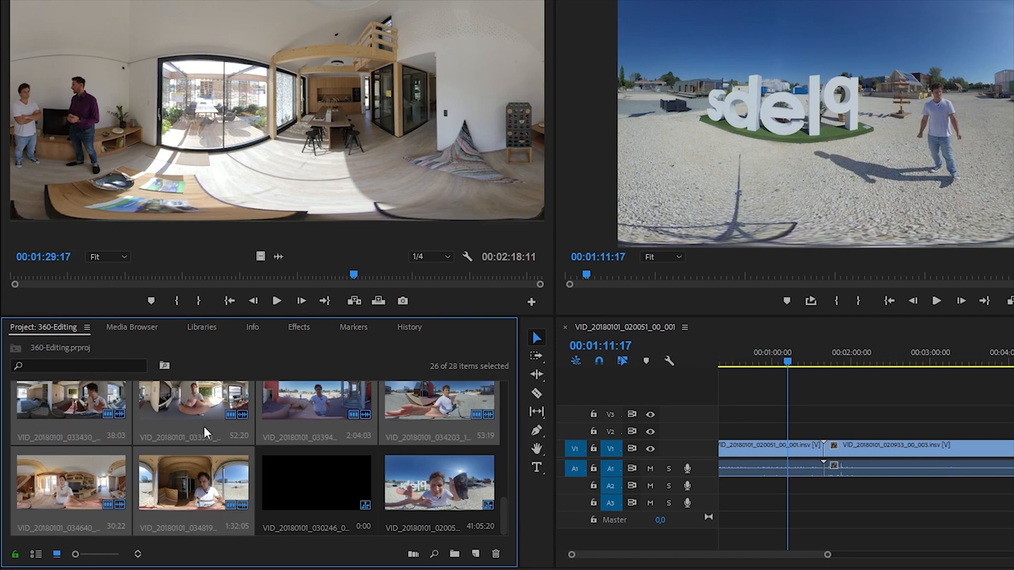
# - Create proxies for the selected clips using the 1024x540 H.264 preset
pyautogui.rightClick(72, 414)
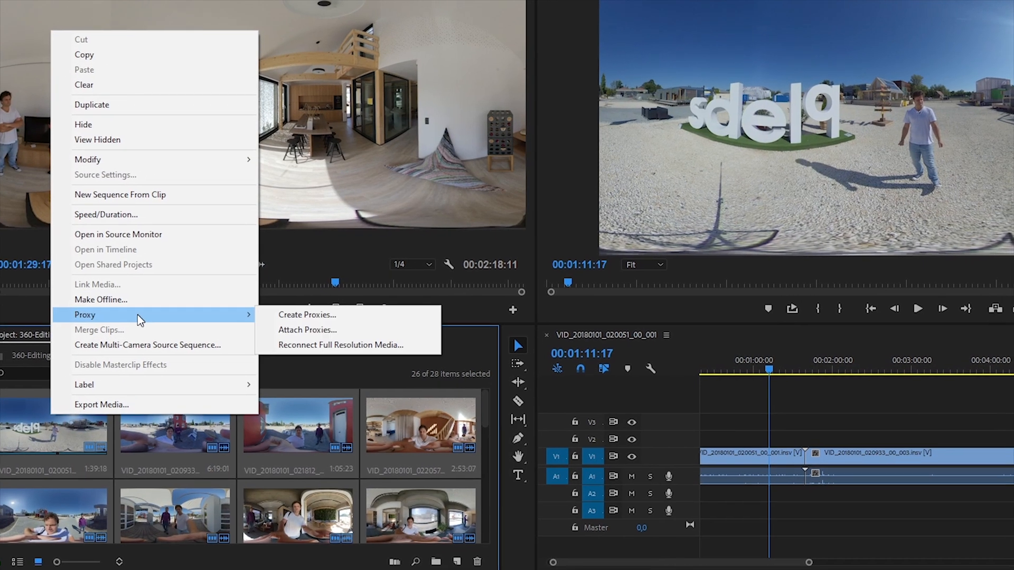
pyautogui.click(306, 315)
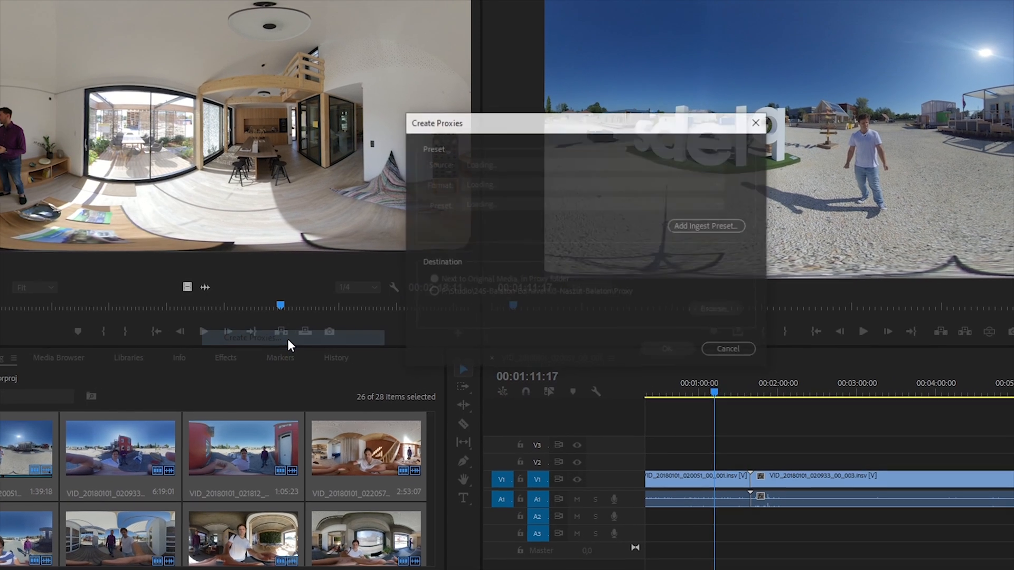
pyautogui.click(537, 227)
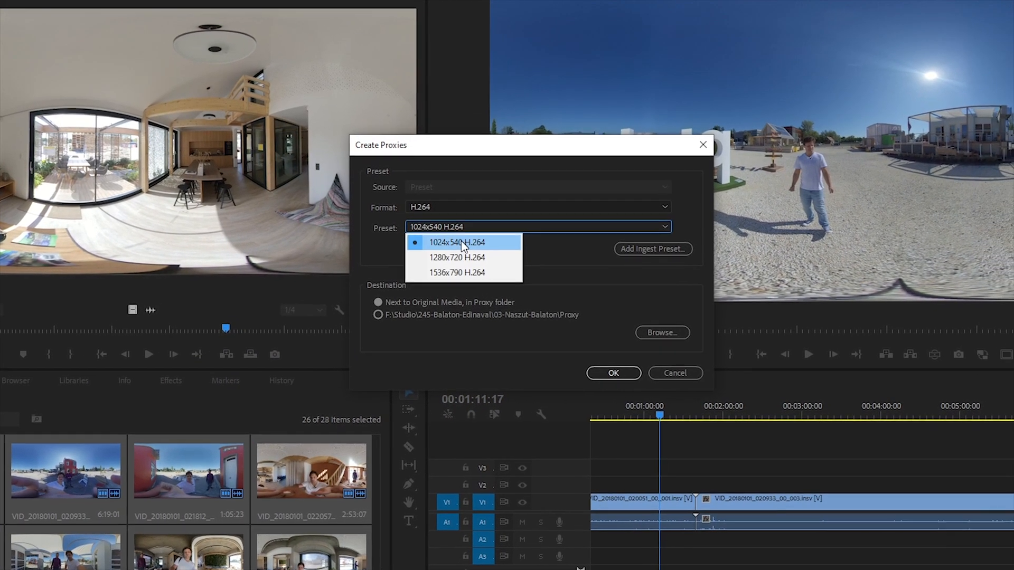
pyautogui.click(613, 374)
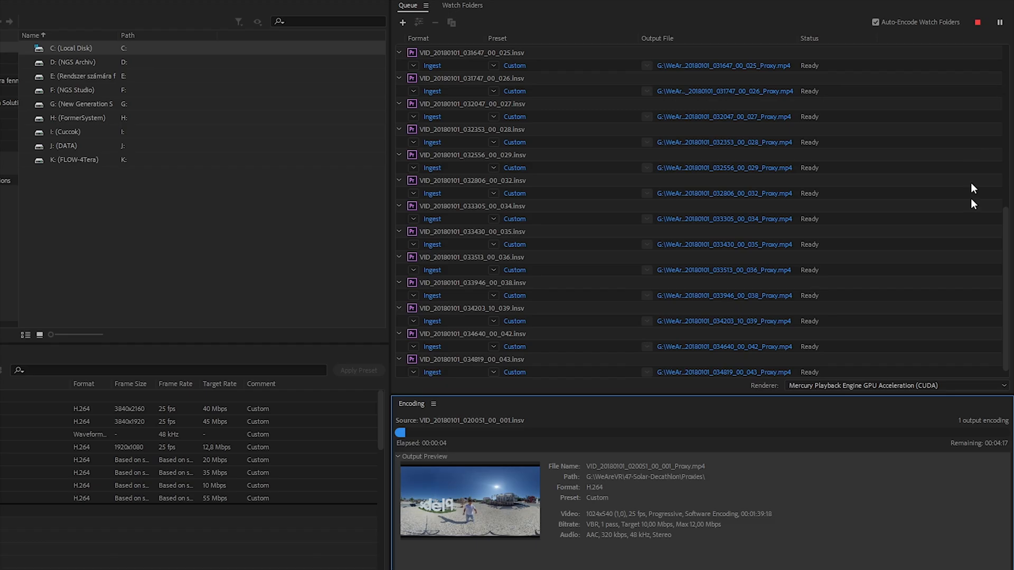
# - Scroll through the Media Encoder queue to check the proxy jobs' status
pyautogui.scroll(3)
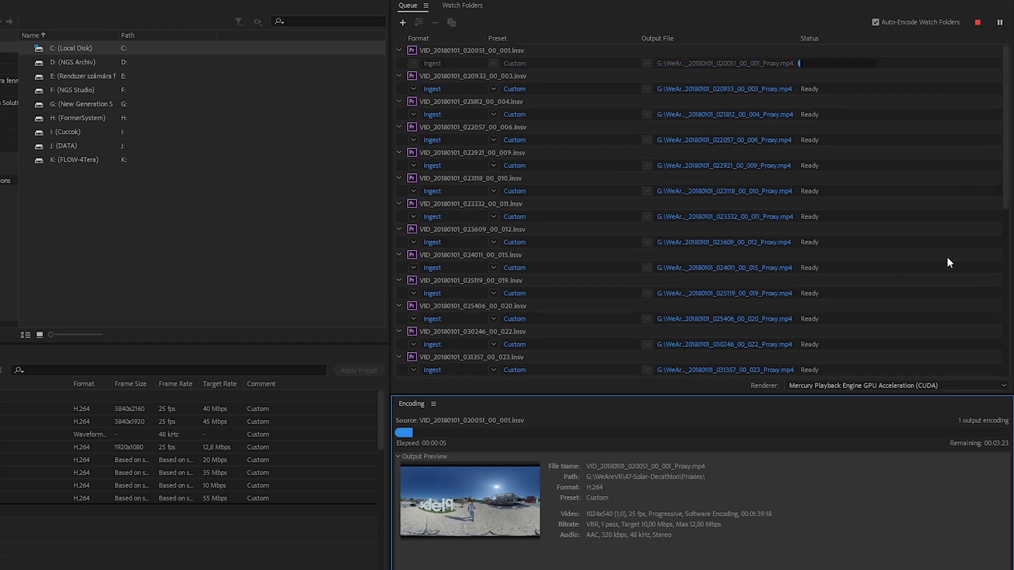
pyautogui.scroll(-3)
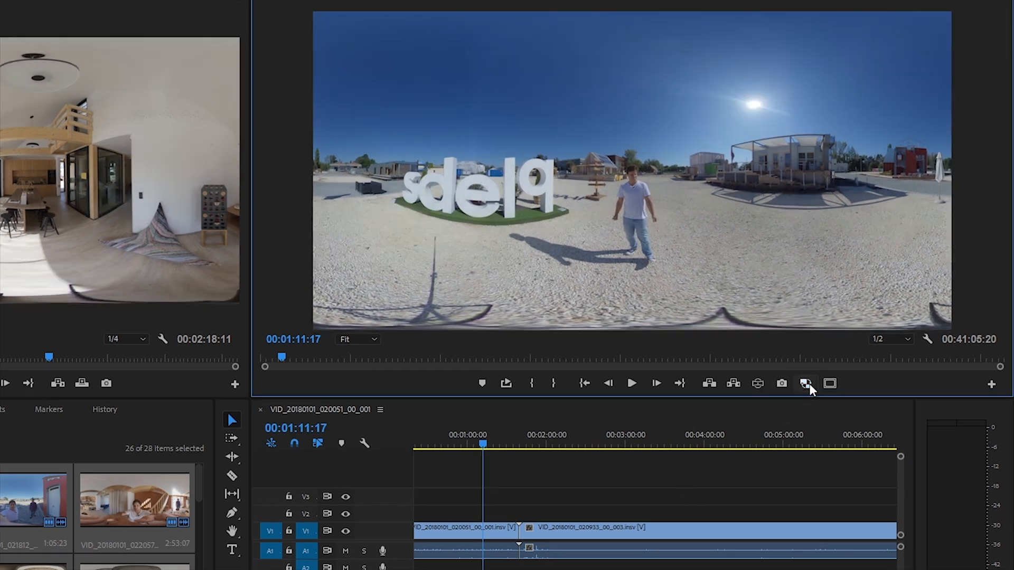
pyautogui.moveTo(757, 384)
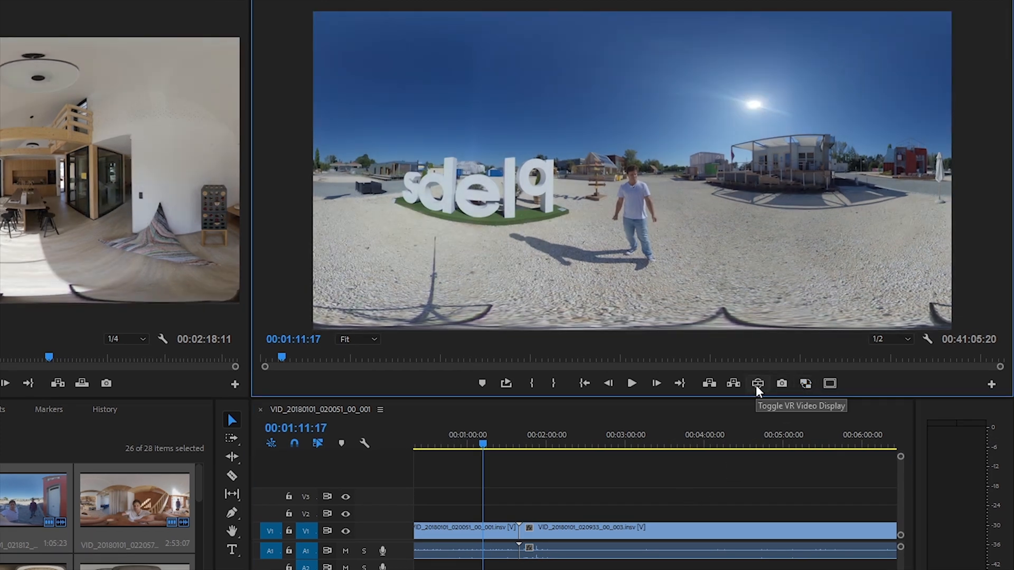
# - Switch the Program Monitor to VR perspective and back to flat, ending in VR view
pyautogui.click(757, 383)
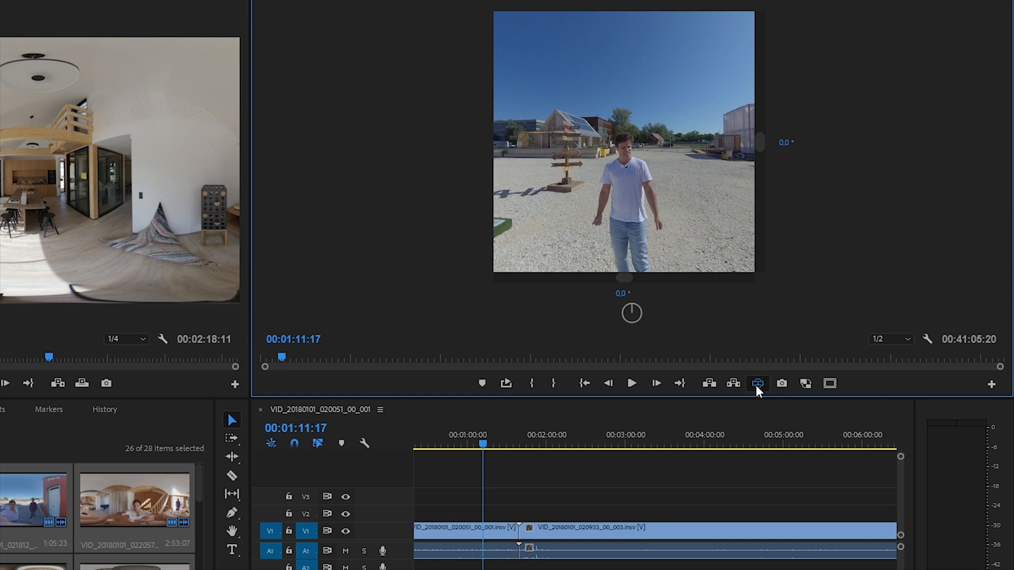
pyautogui.click(990, 383)
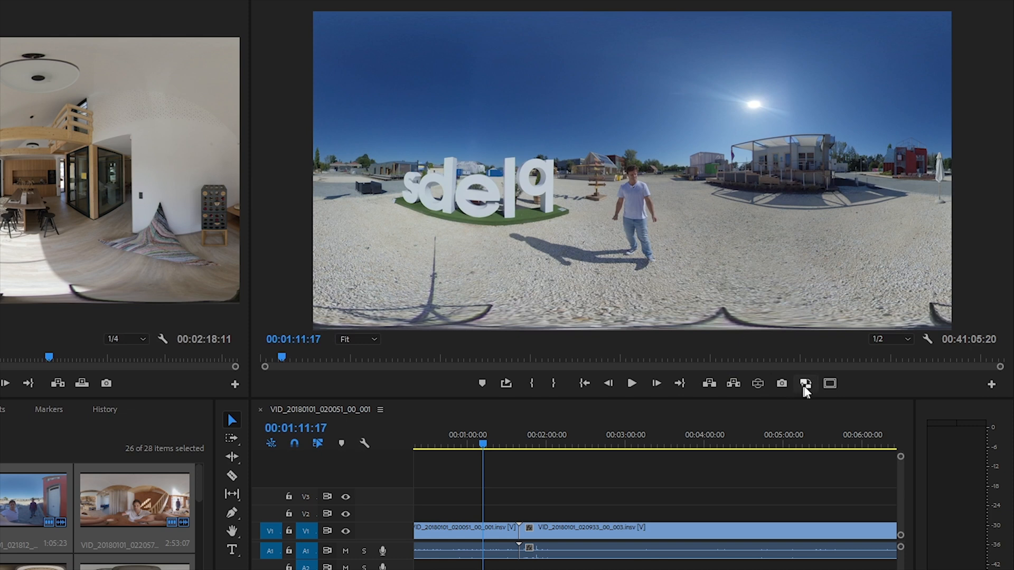
pyautogui.moveTo(757, 383)
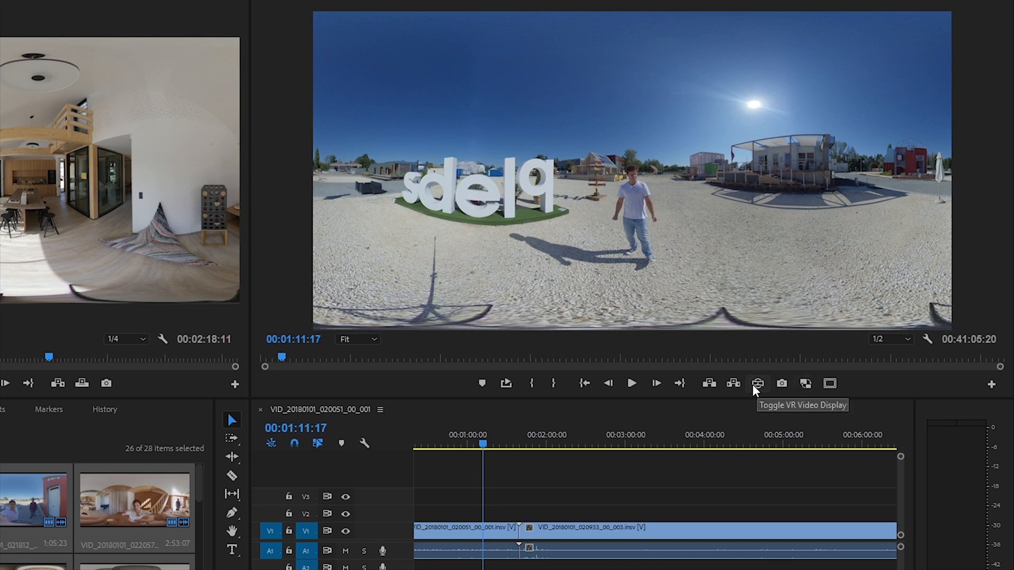
pyautogui.click(757, 383)
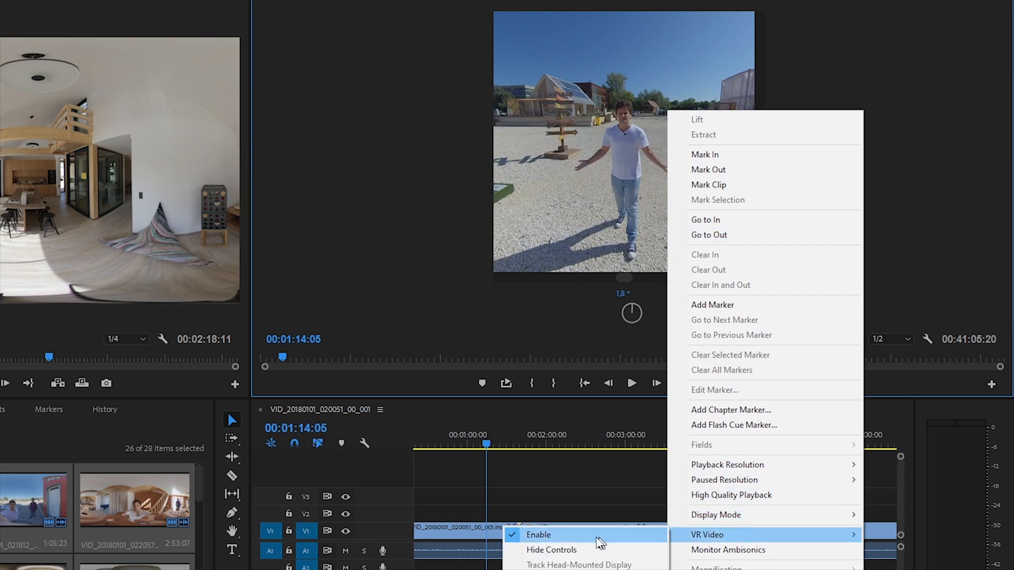
# - Set the VR monitor view to 108° horizontal and 60° vertical
pyautogui.click(539, 535)
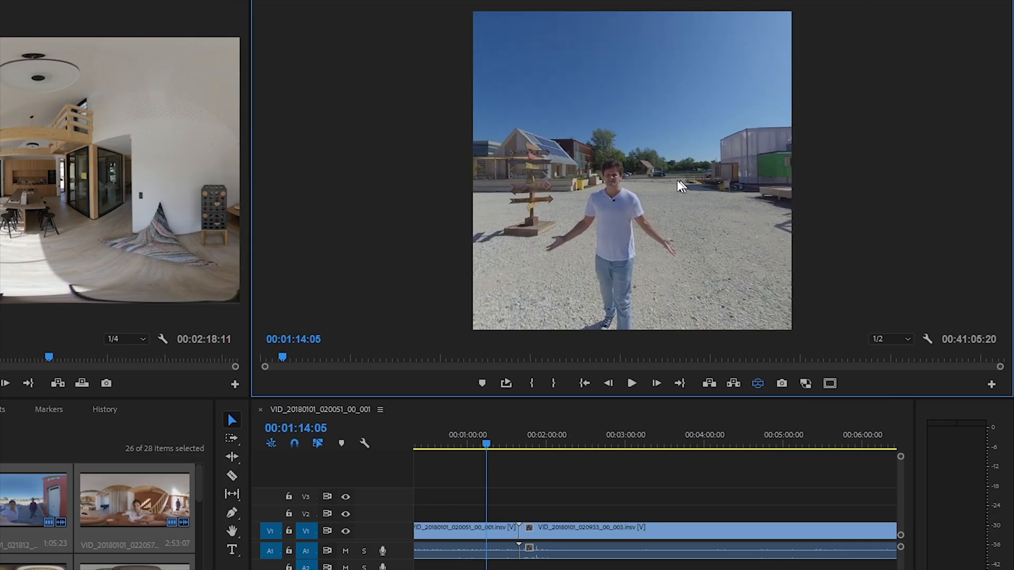
pyautogui.rightClick(679, 185)
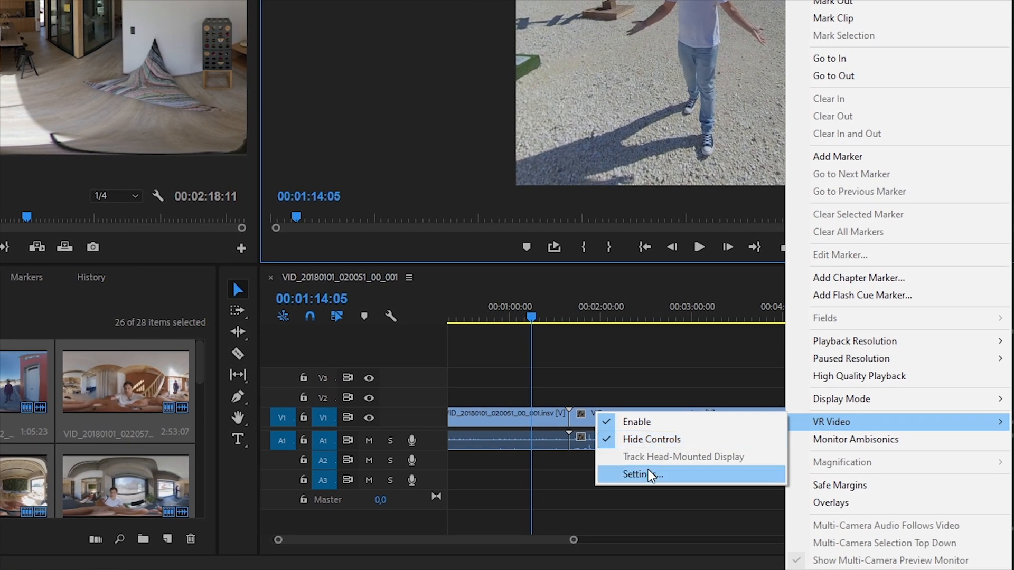
pyautogui.click(639, 474)
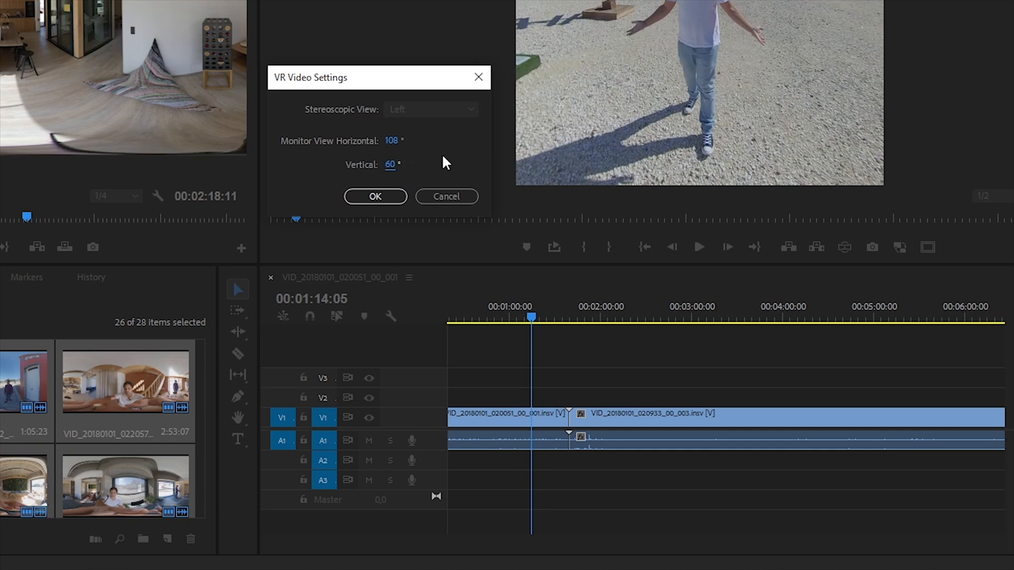
pyautogui.click(375, 196)
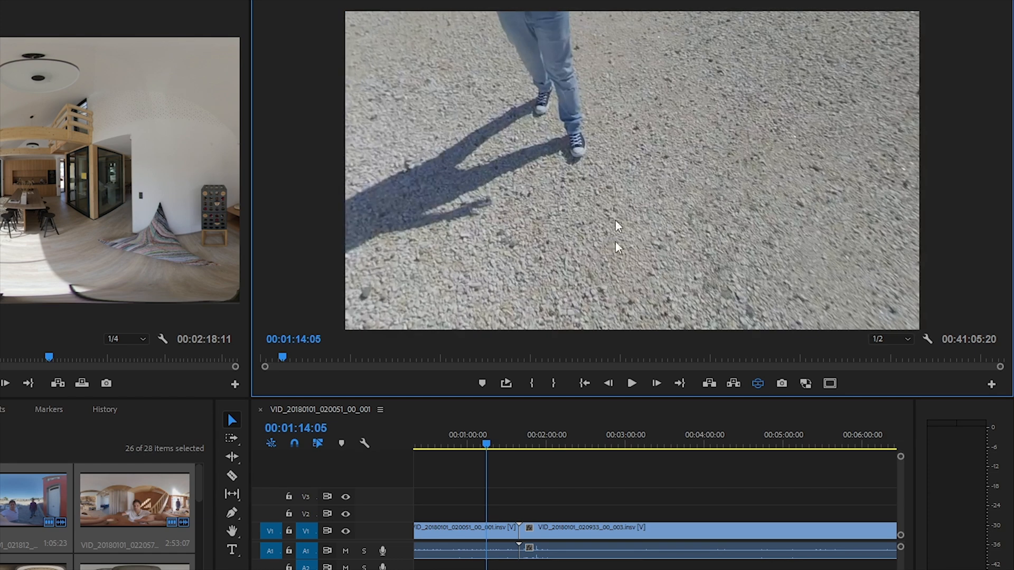
# - Operate the VR Video Display control in the Program Monitor to view zenith and nadir
pyautogui.click(806, 383)
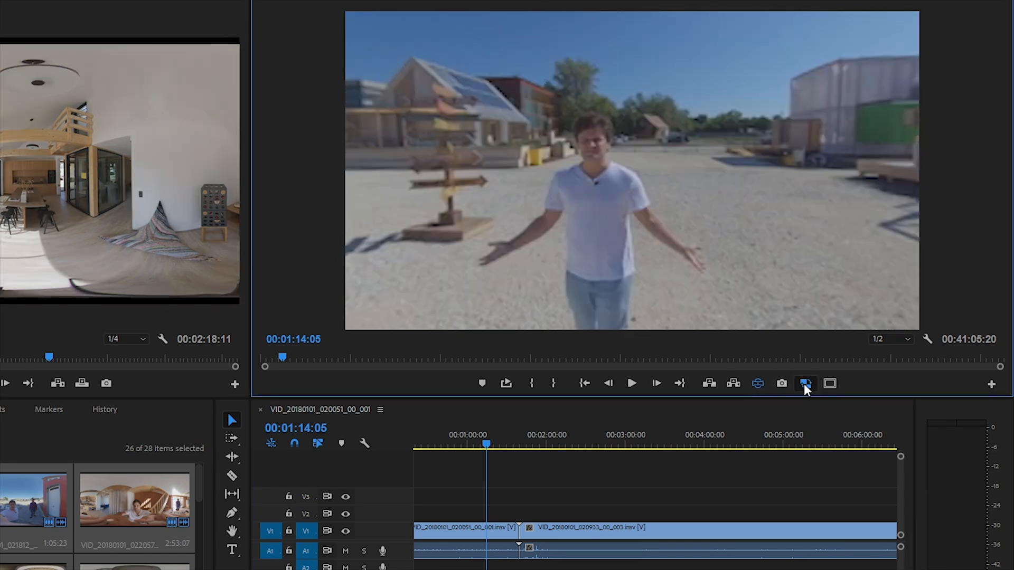
pyautogui.click(807, 384)
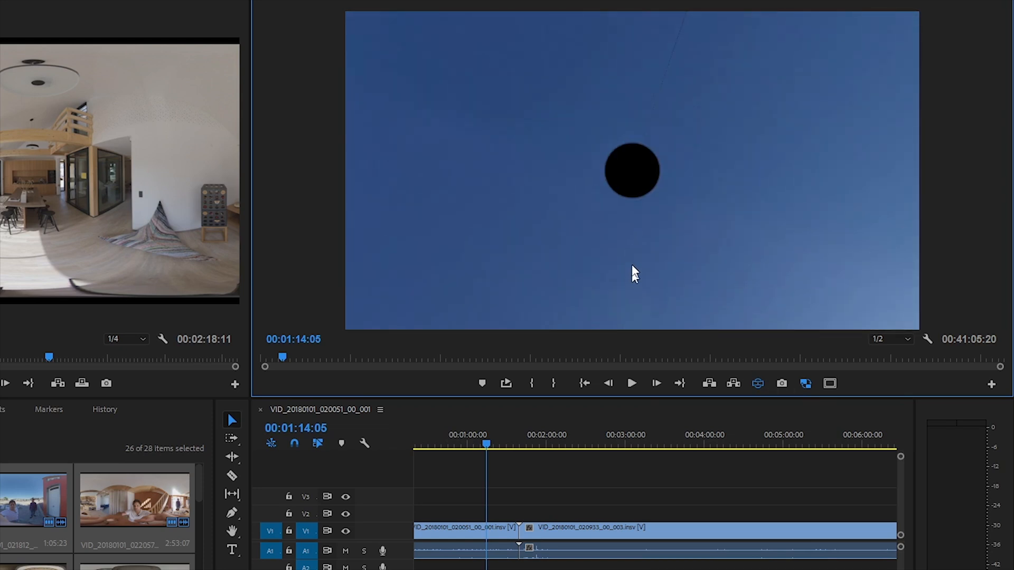
pyautogui.moveTo(712, 263)
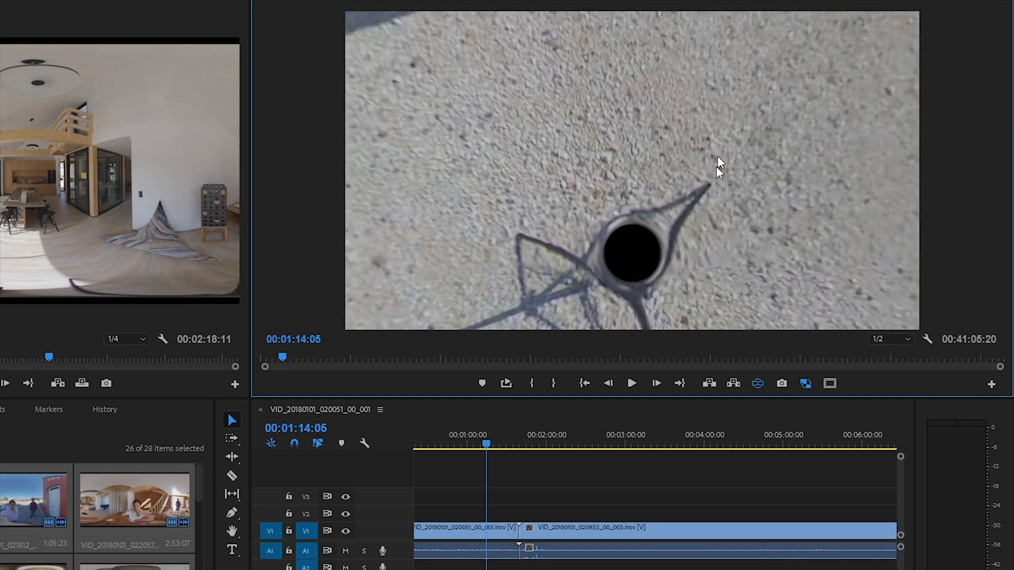
pyautogui.click(806, 383)
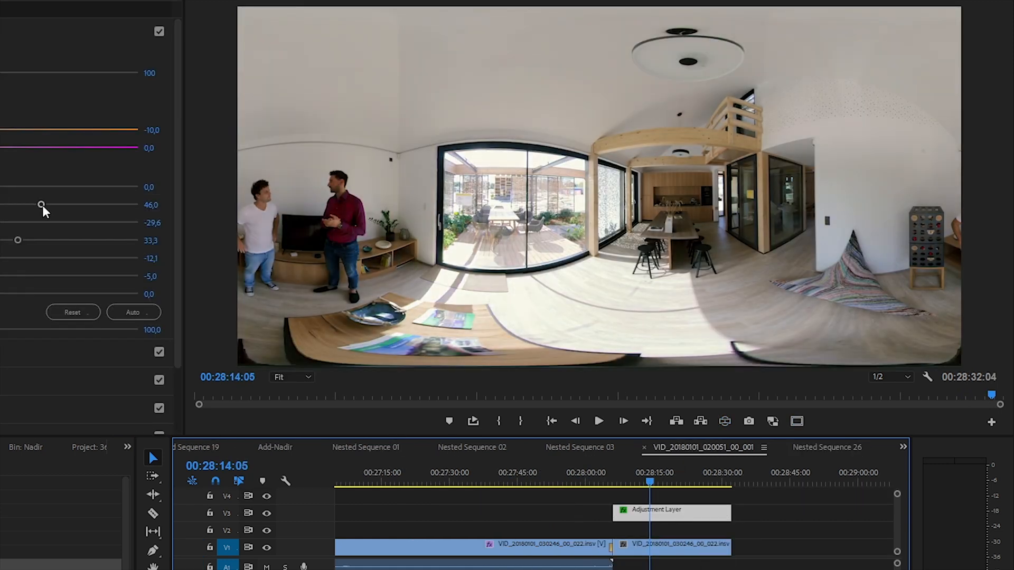
# - Lower the adjustment layer contrast to 26.6, then preview in VR and return to flat view
pyautogui.moveTo(42, 205); pyautogui.dragTo(3, 205)
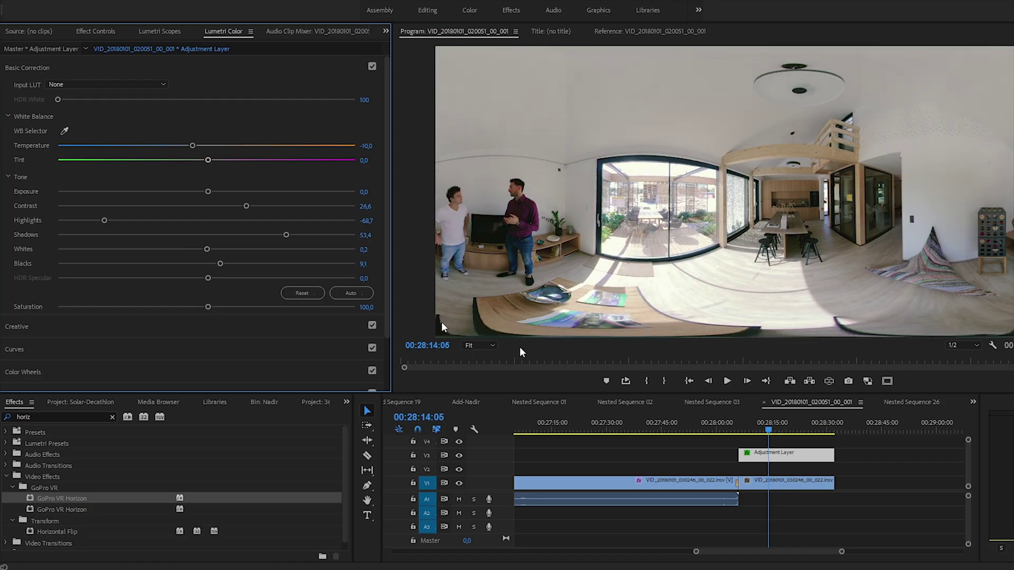
pyautogui.click(786, 453)
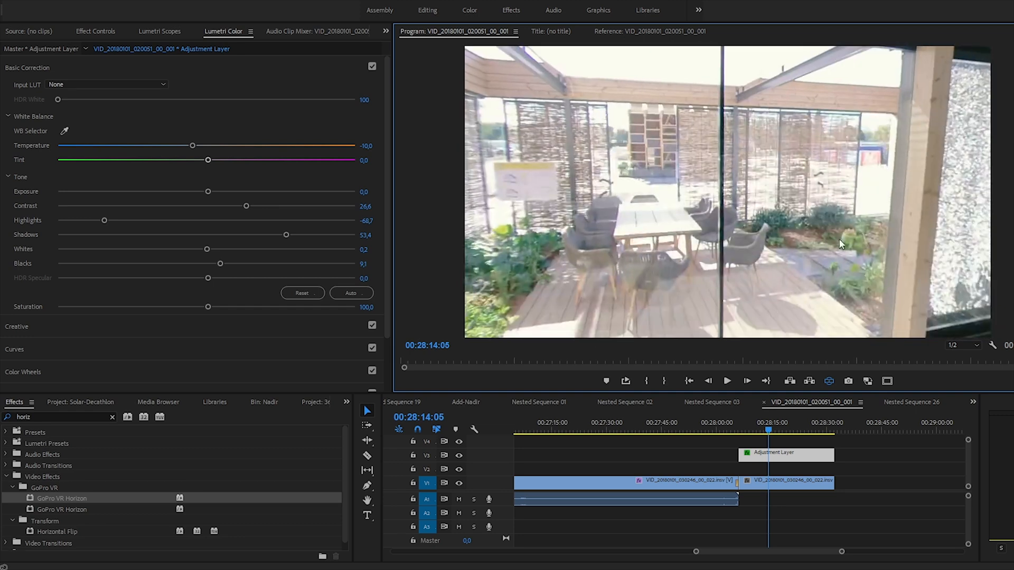
pyautogui.click(786, 452)
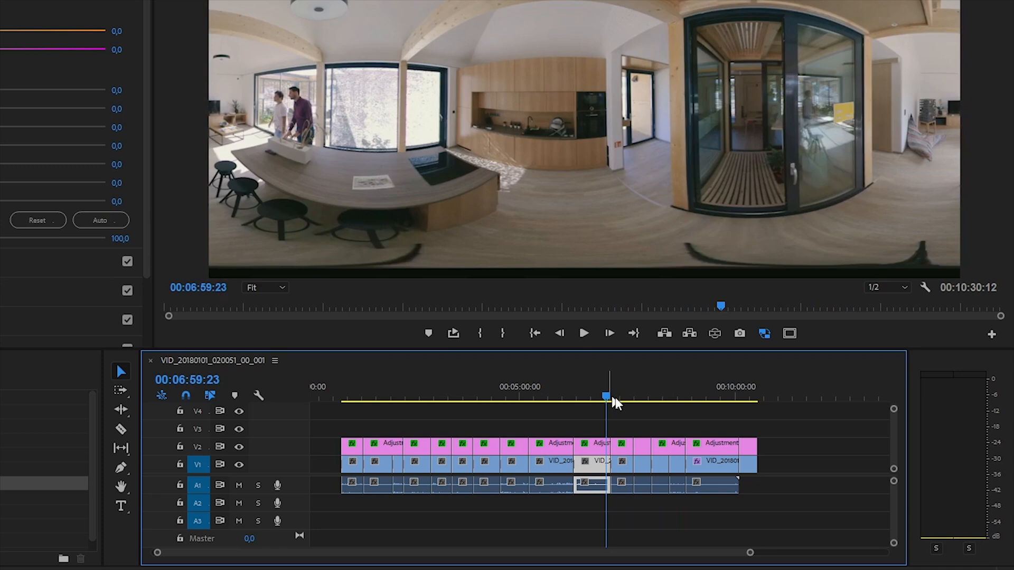
pyautogui.click(583, 334)
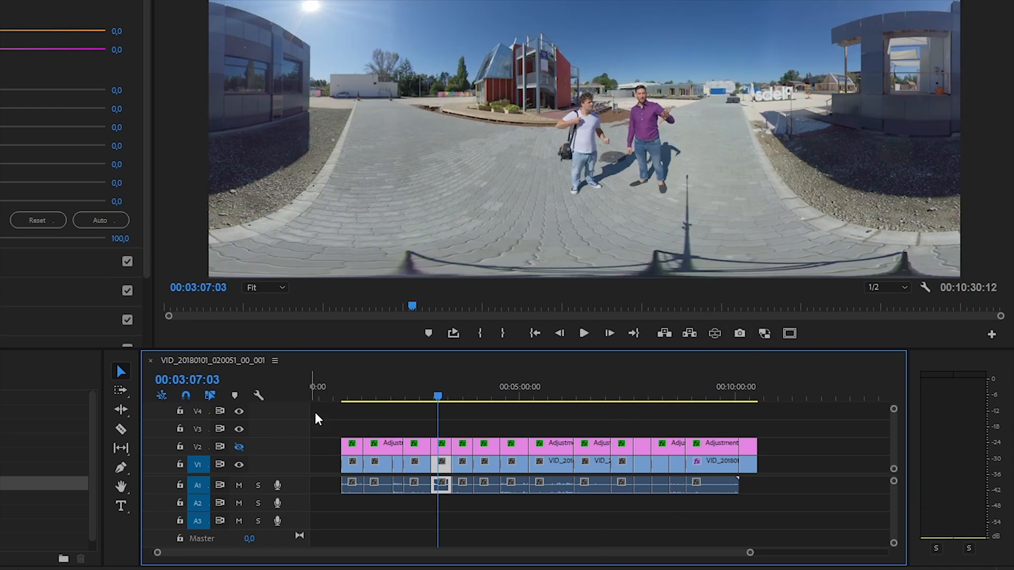
pyautogui.click(463, 395)
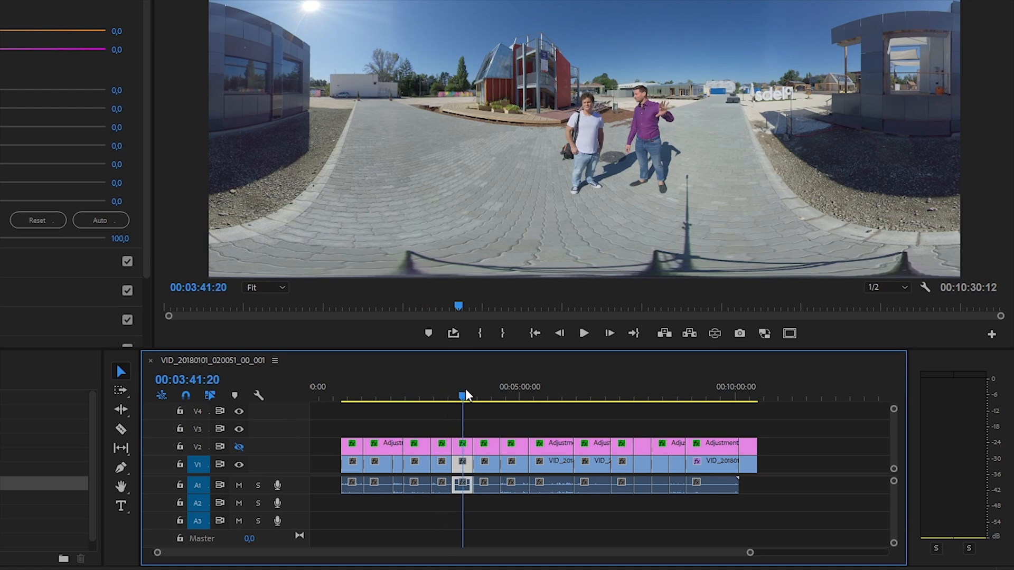
pyautogui.click(566, 387)
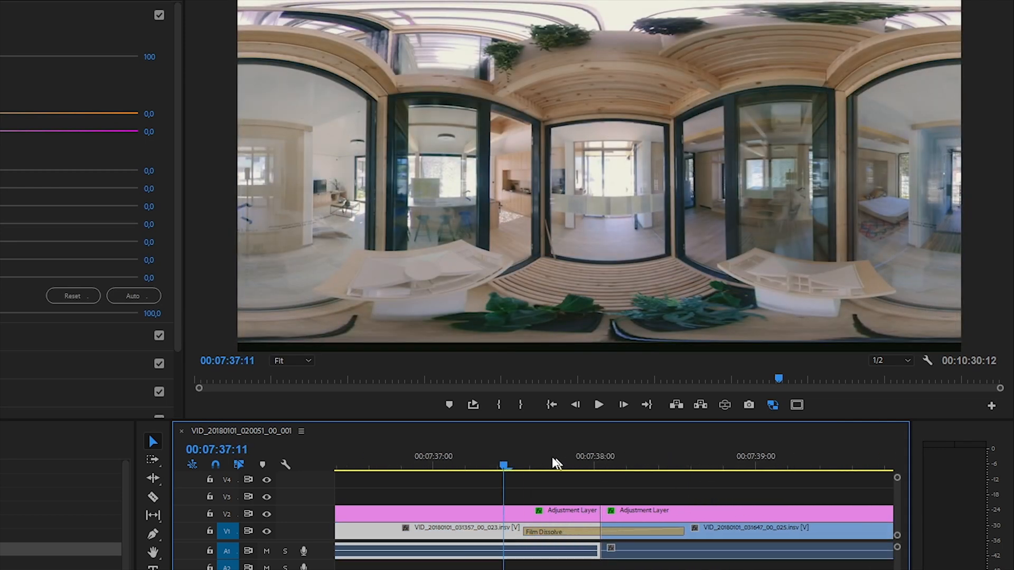
# - Inspect the clip's inverted, feathered Lumetri mask, then open the Export Media settings
pyautogui.click(607, 466)
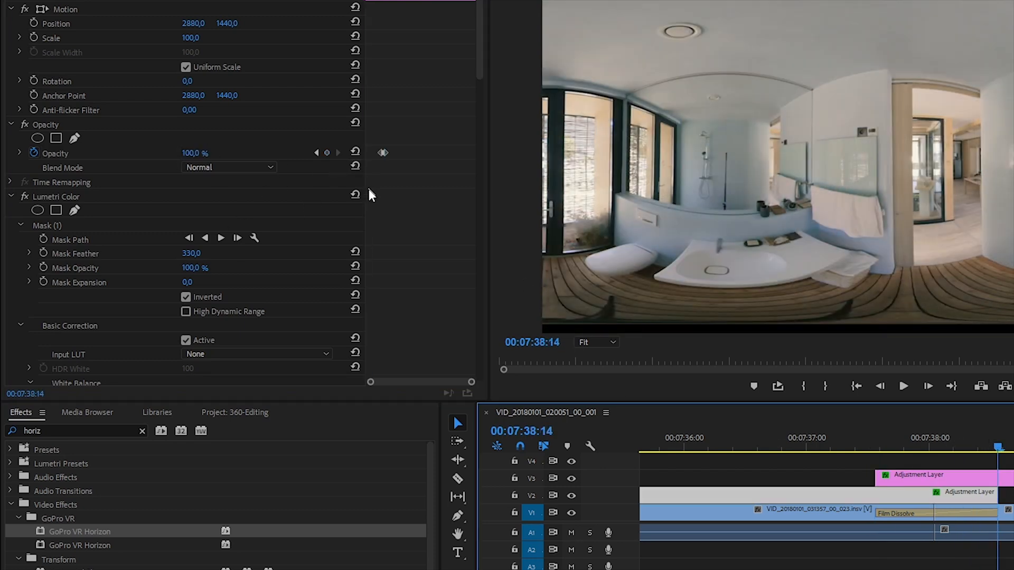
pyautogui.click(899, 446)
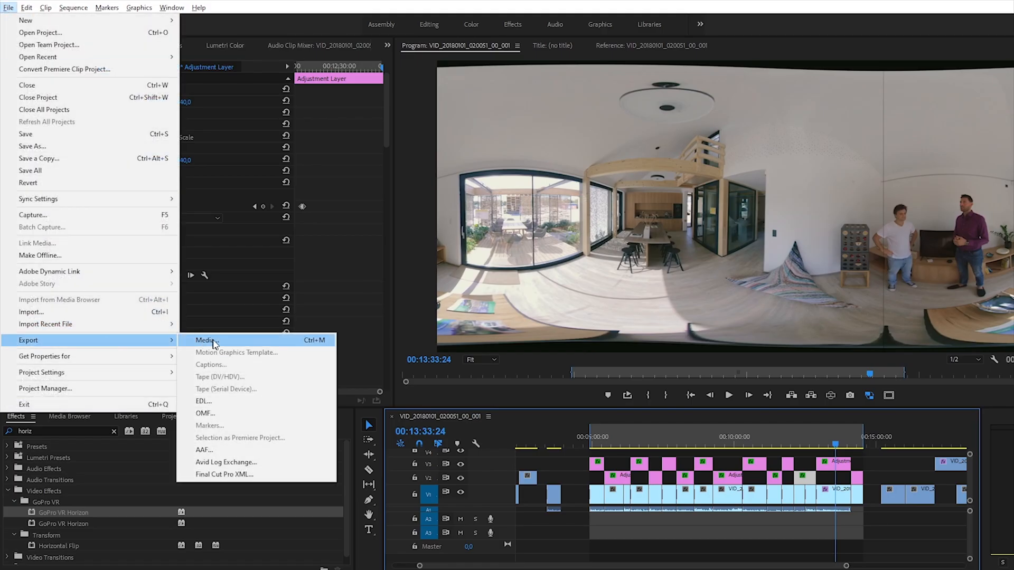
pyautogui.click(207, 340)
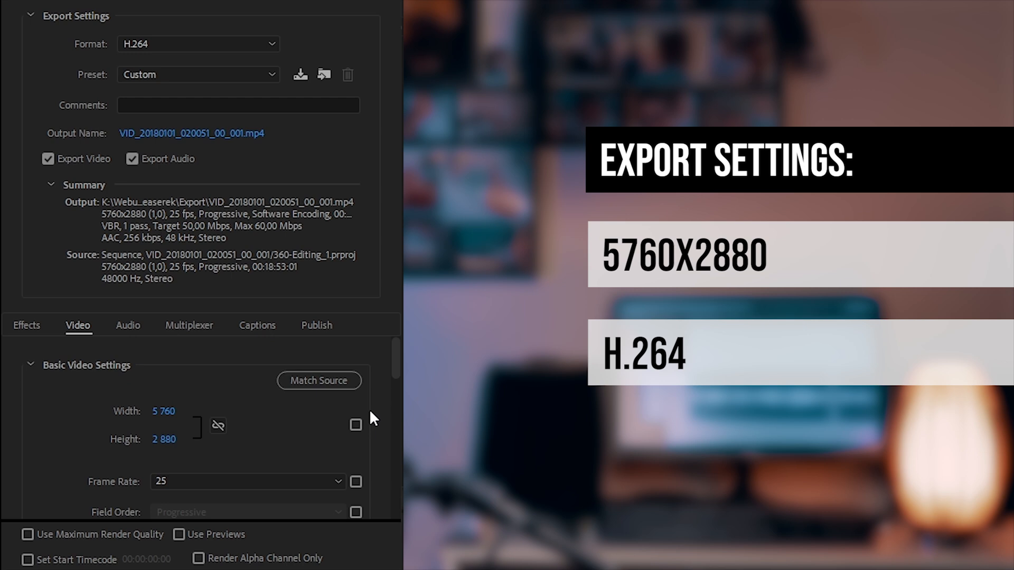
# - Set H.264 to VBR 1 pass at 50/60 Mbps target/max, and enable Video Is VR
pyautogui.scroll(-3)
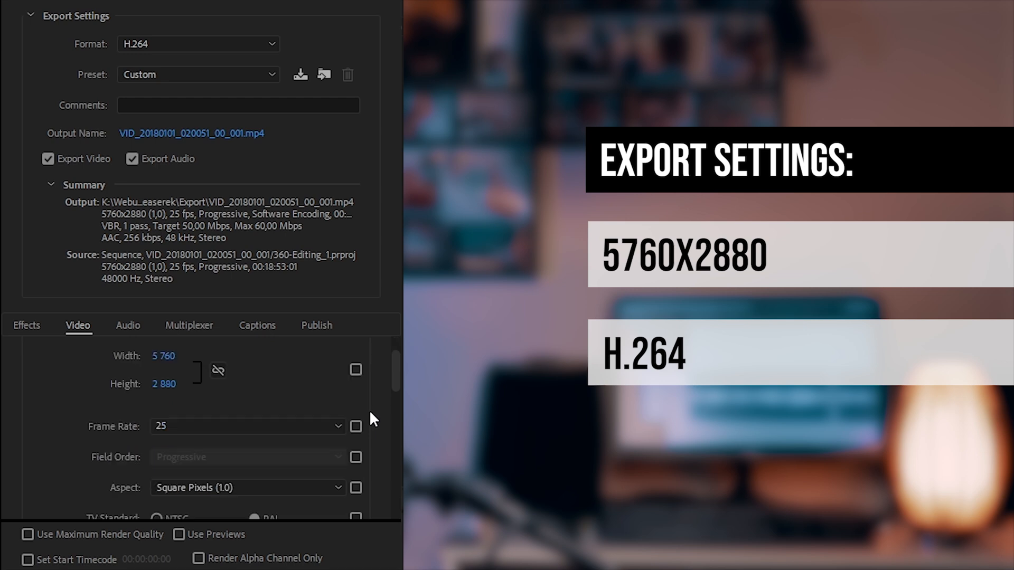
pyautogui.click(197, 74)
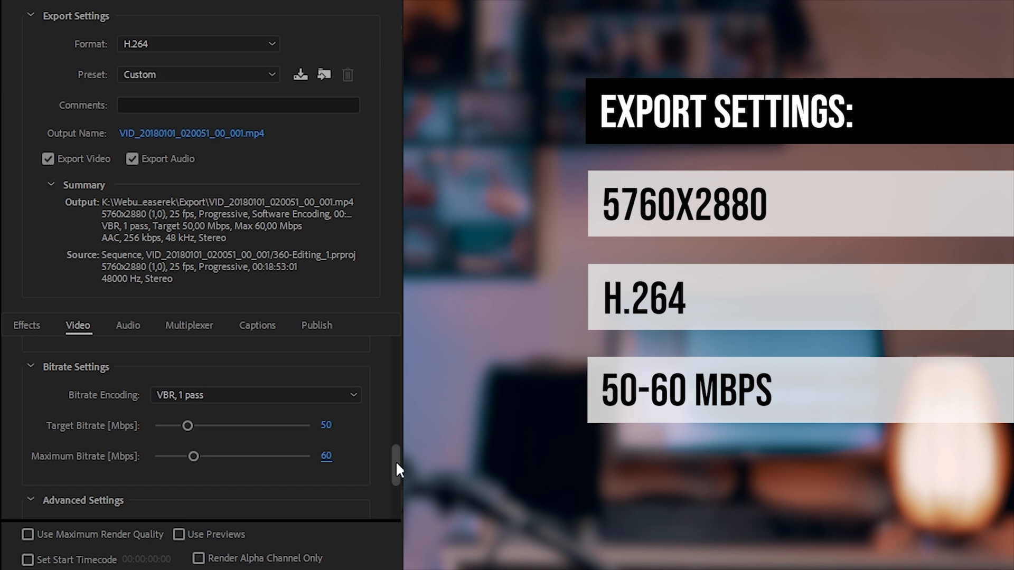
pyautogui.scroll(-3)
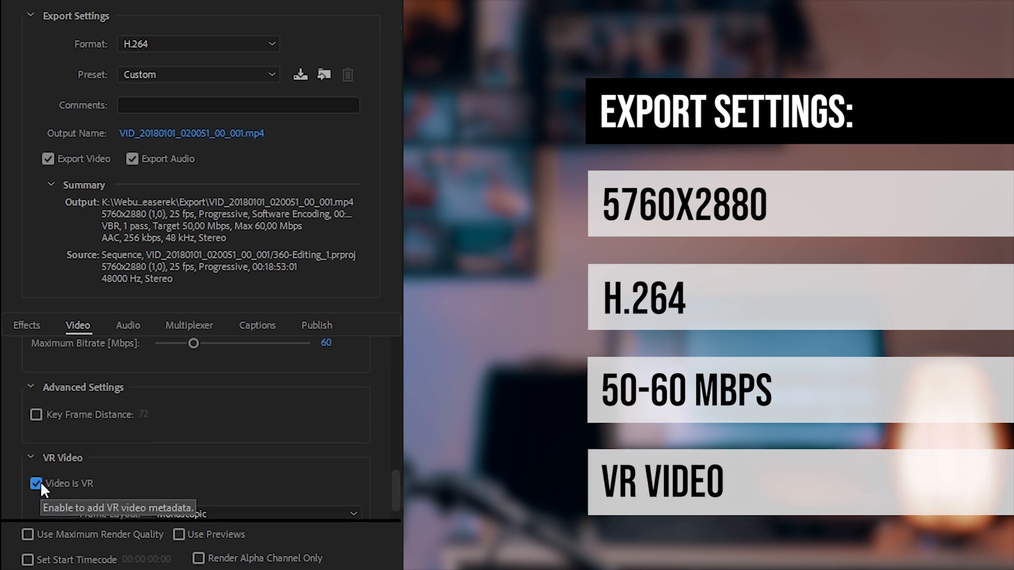
pyautogui.scroll(-3)
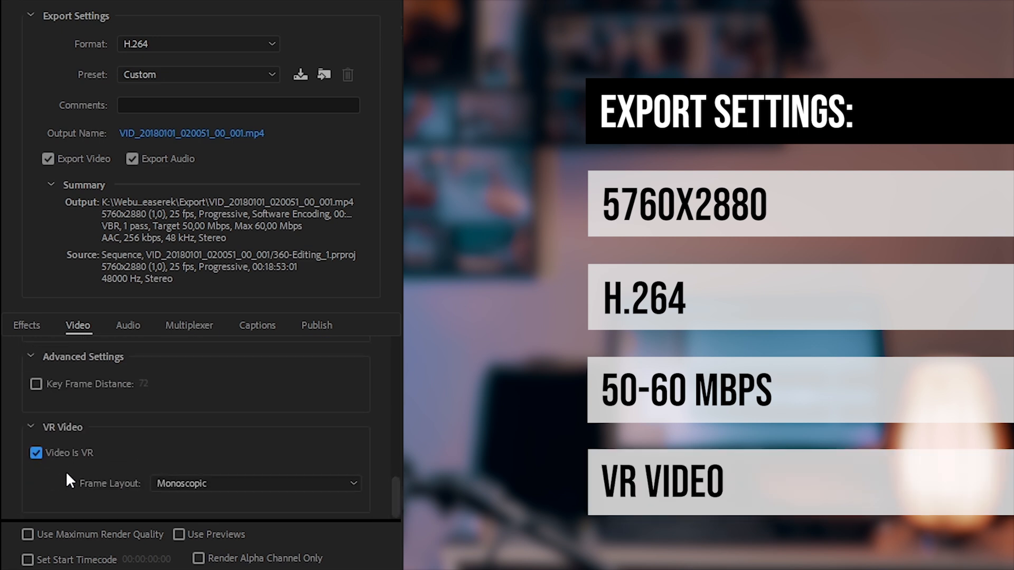
pyautogui.moveTo(83, 487)
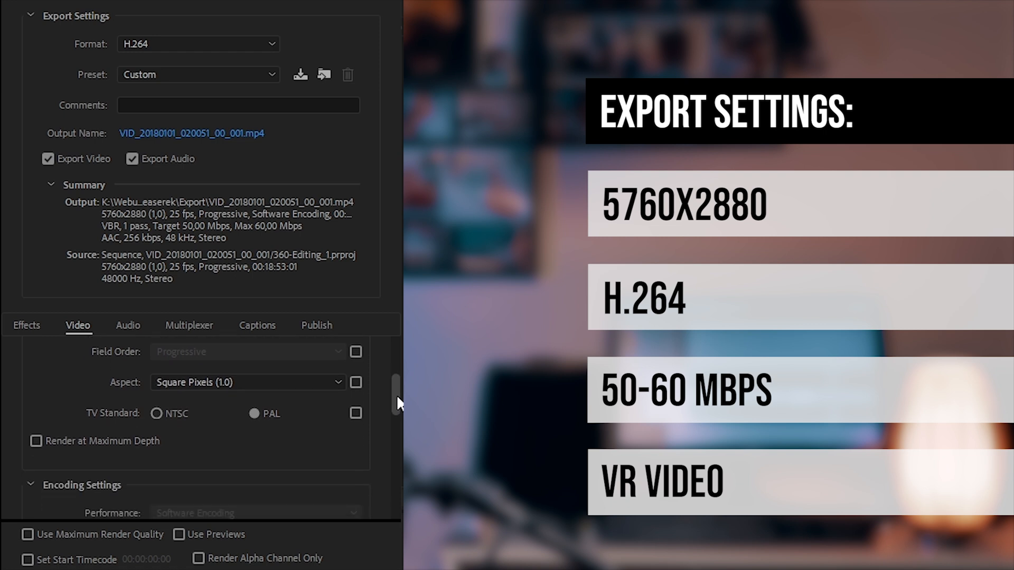
pyautogui.scroll(-3)
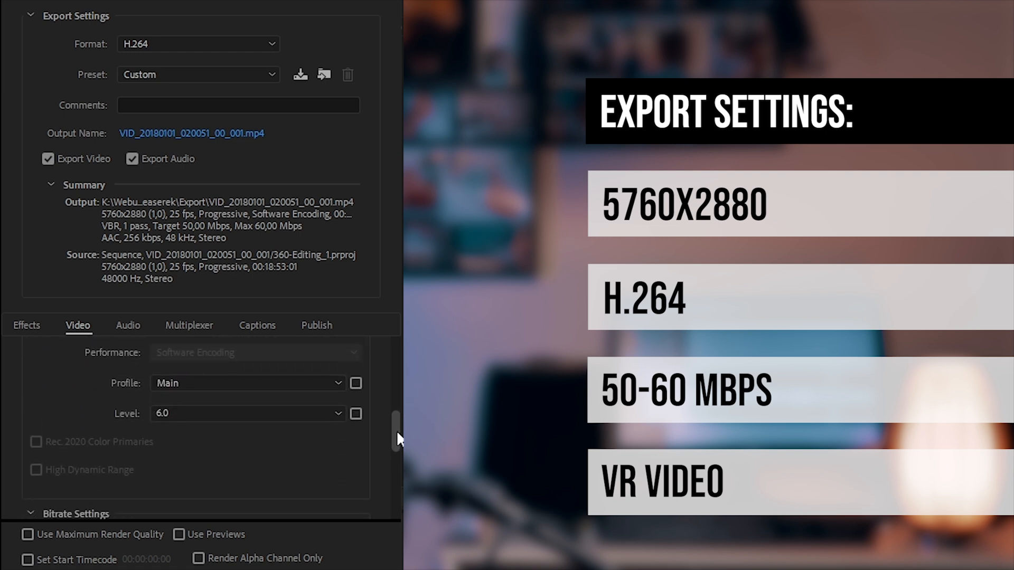